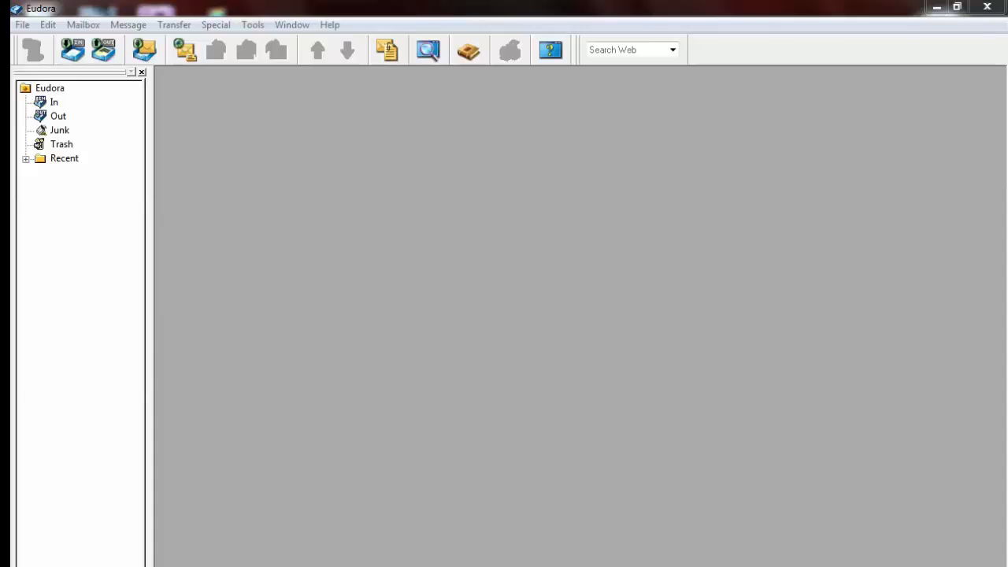
mouse_move(253, 526)
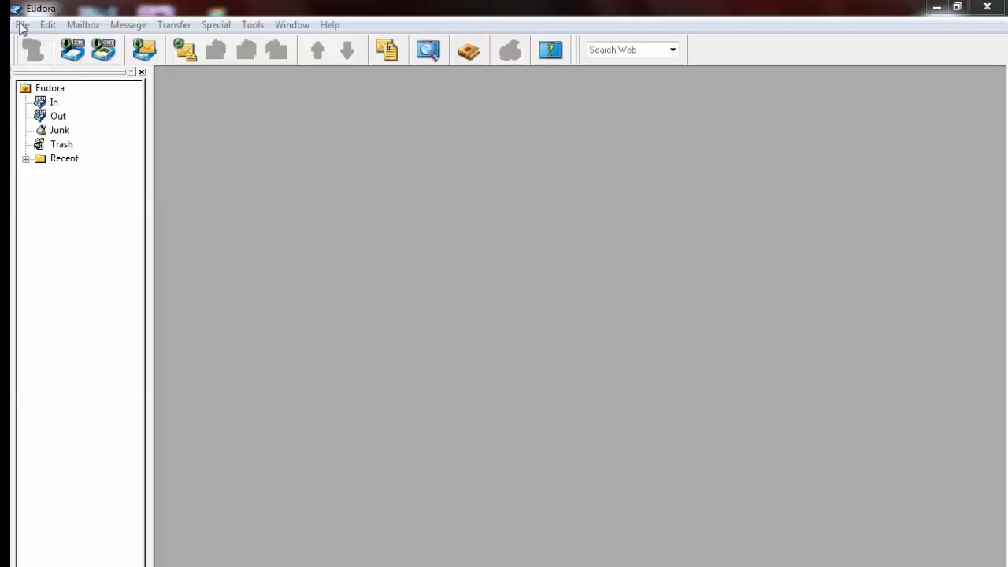
Start an import from another mail program via File > Import, triggering the no-email-program warning.
click(22, 26)
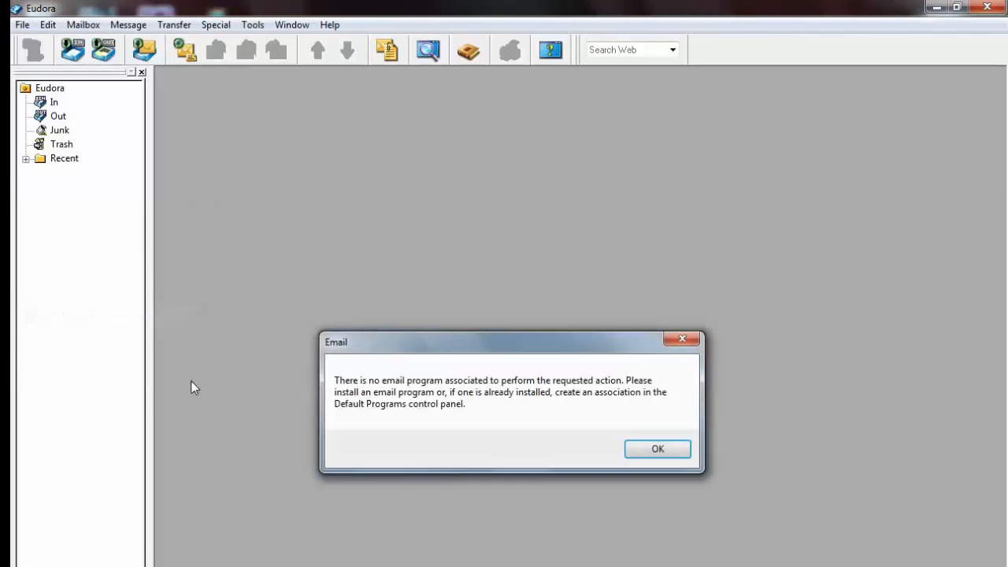
mouse_move(235, 400)
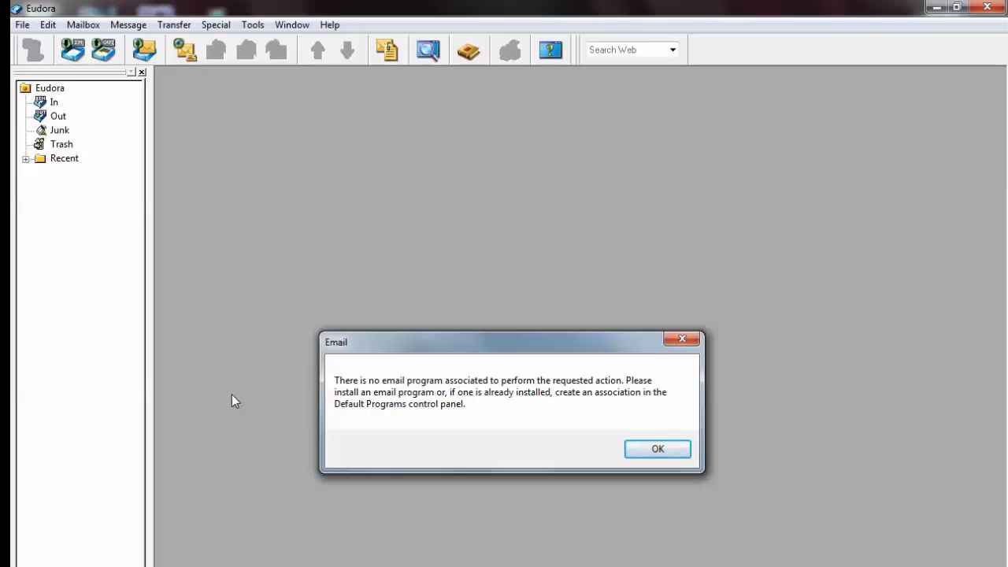
mouse_move(639, 458)
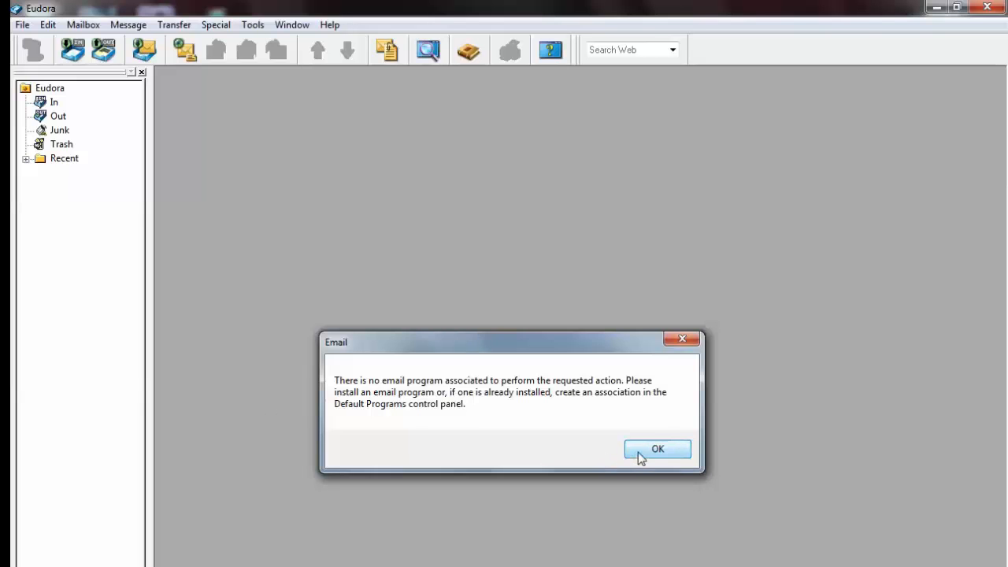
Dismiss the no-email-program warning so Eudora offers advanced importing.
click(658, 449)
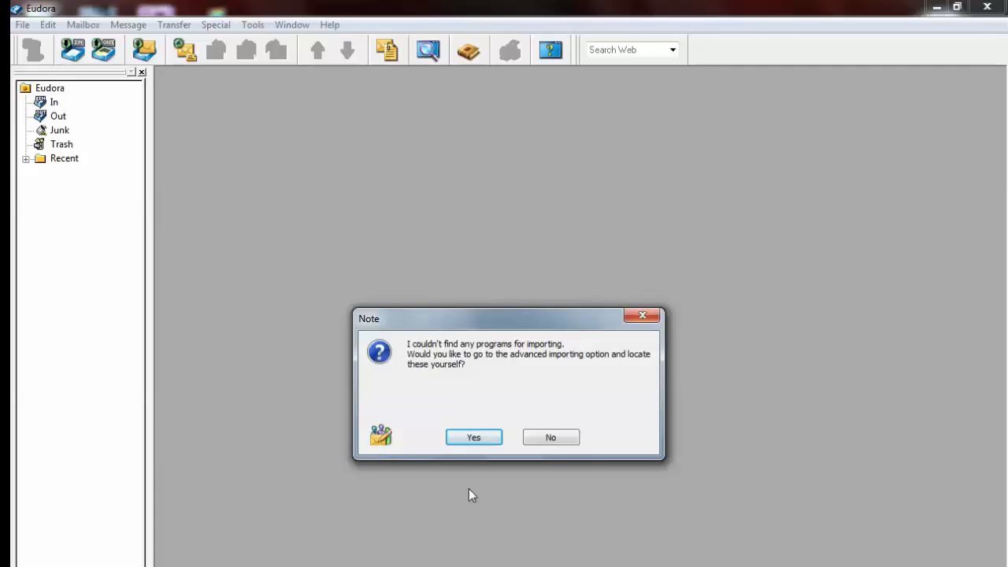
mouse_move(472, 492)
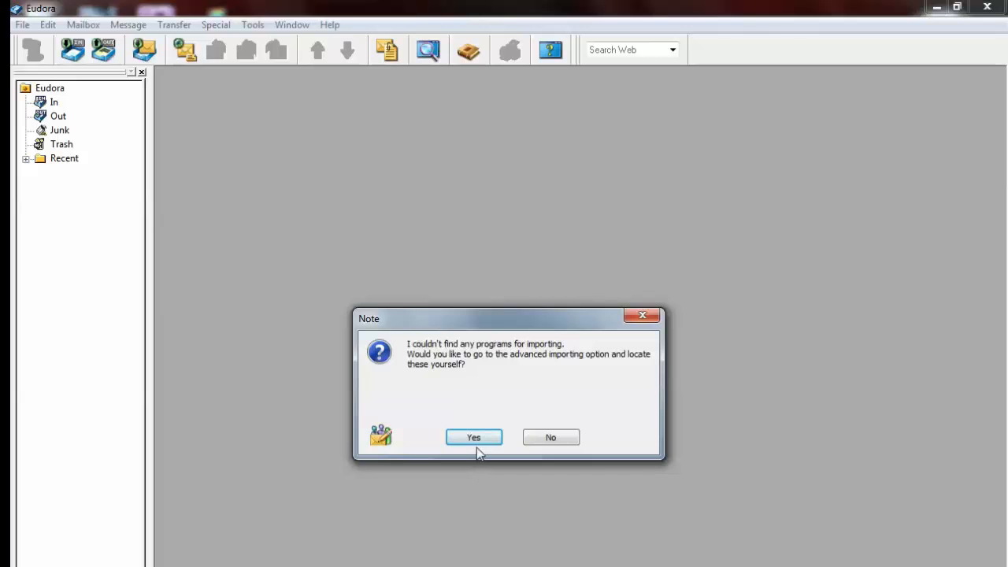
In Advanced Import, try Outlook, Netscape Messenger and Outlook Express, settling on Netscape Messenger.
click(473, 438)
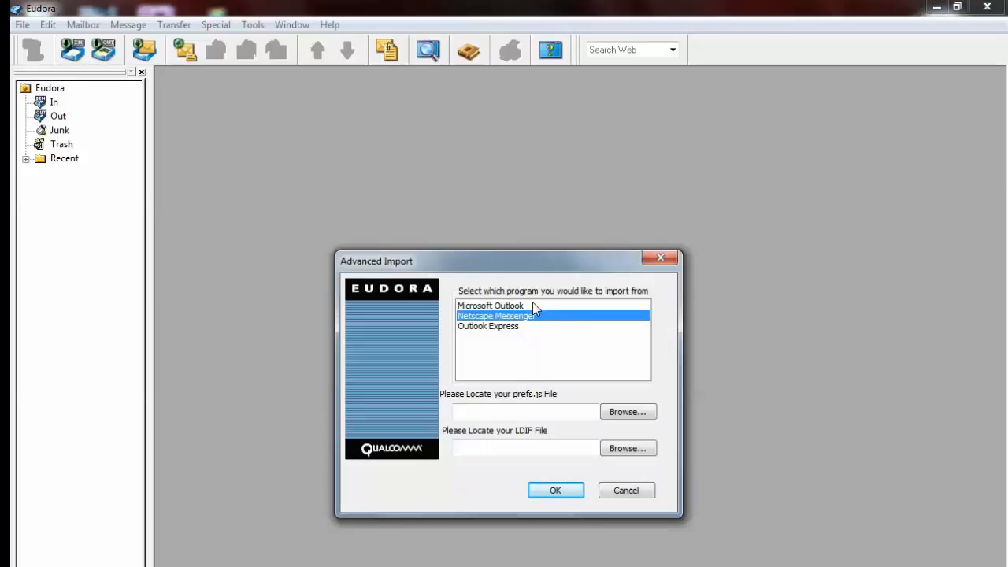
click(491, 305)
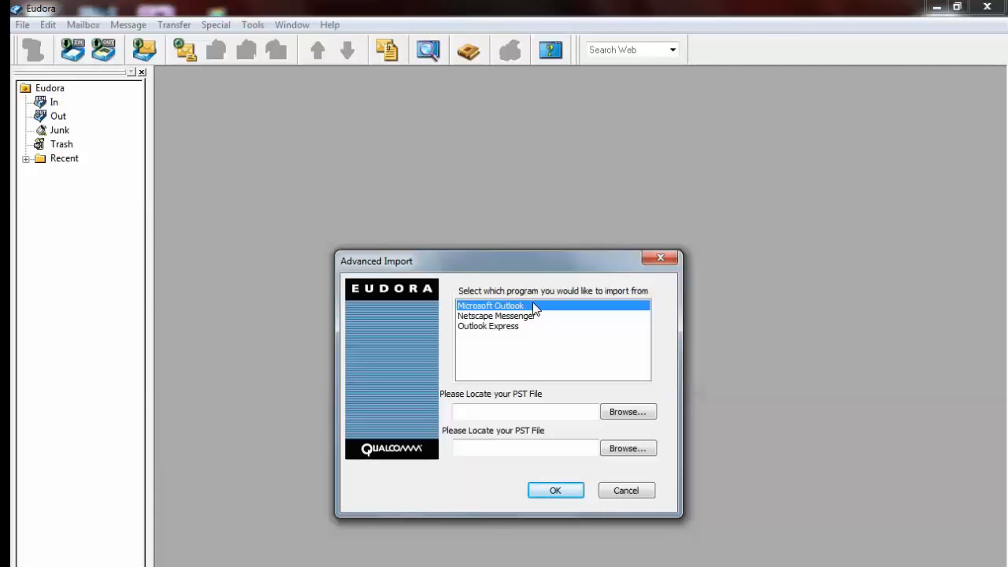
click(494, 315)
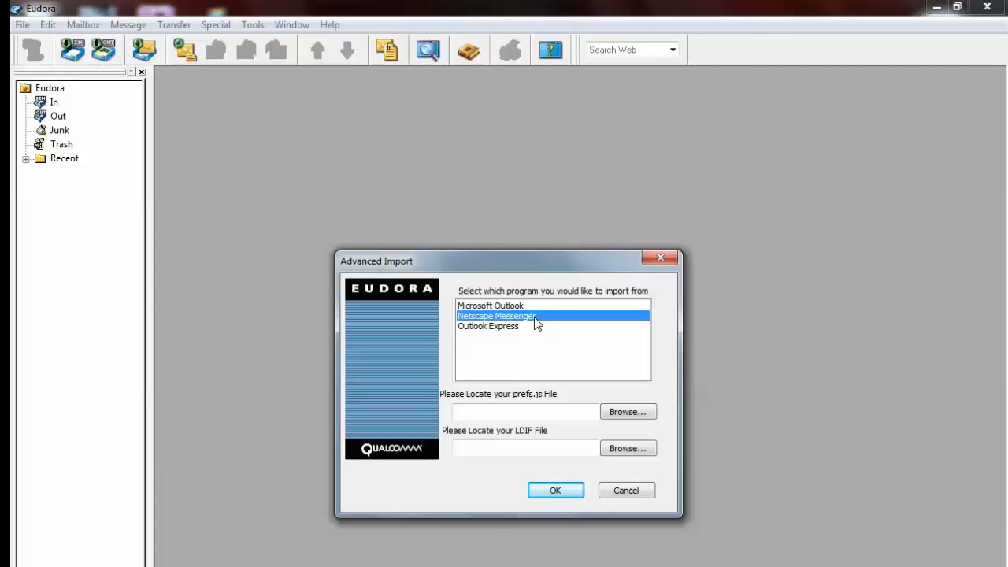
click(488, 325)
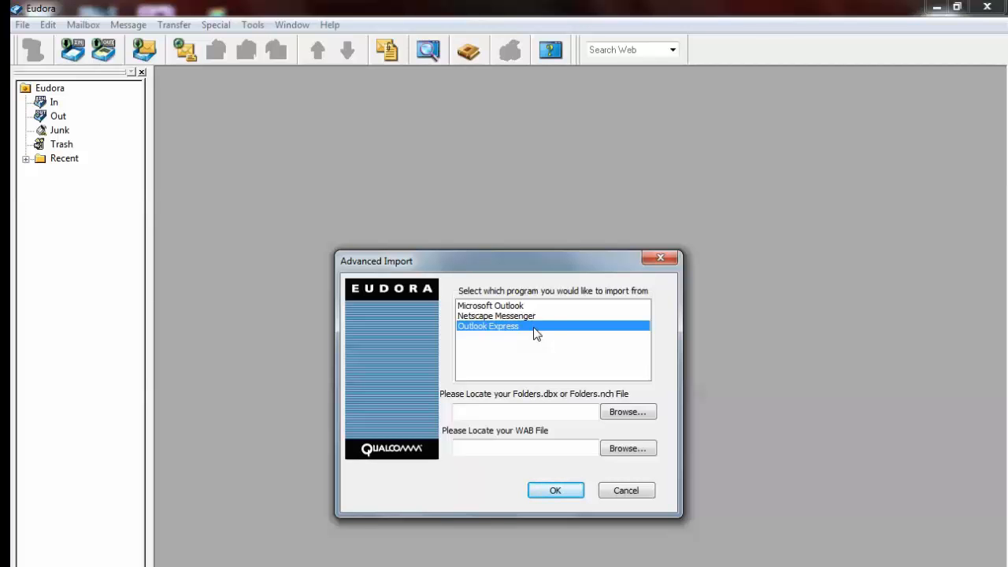
mouse_move(537, 318)
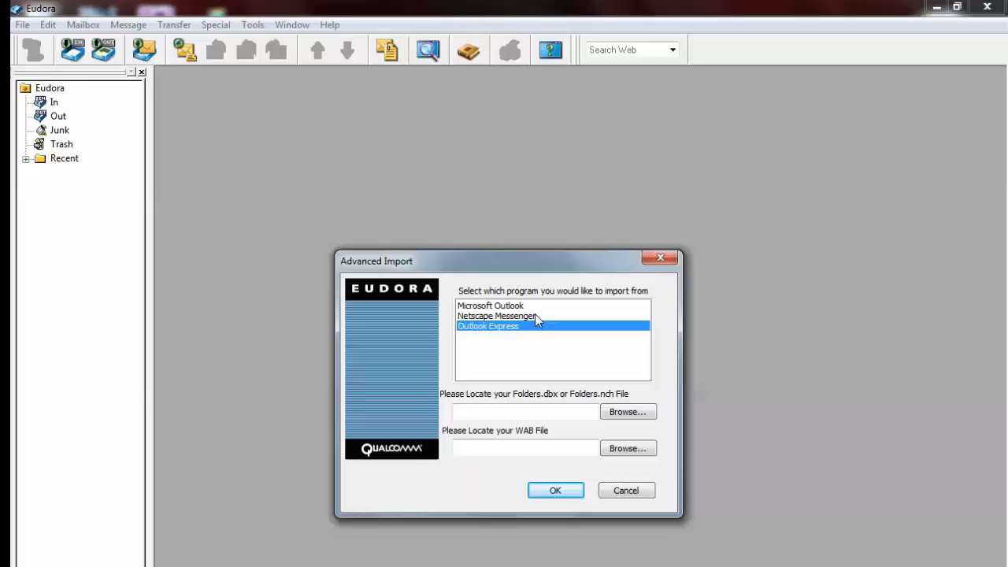
click(500, 315)
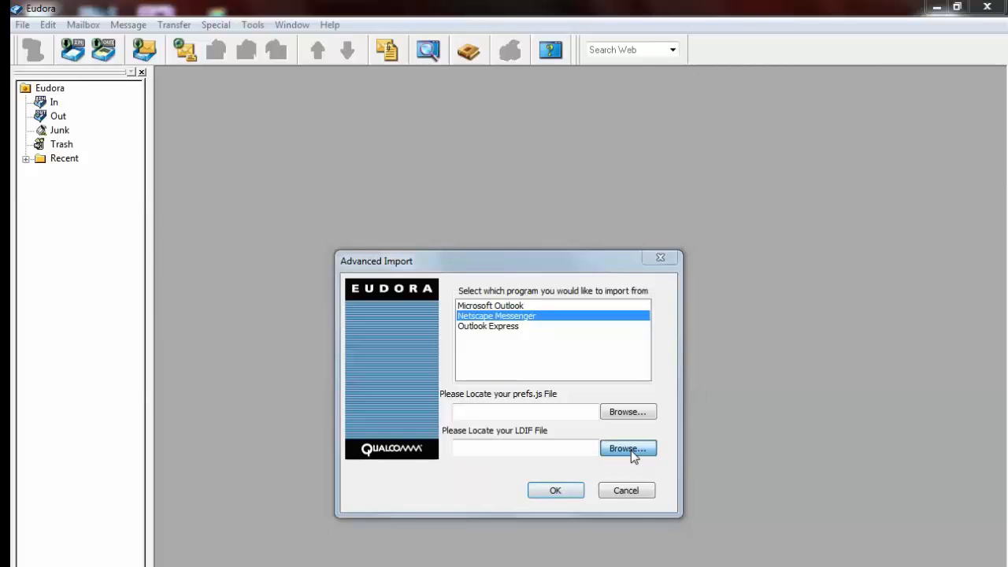
Choose the AB file in Holding as the LDIF source and confirm the import.
click(626, 447)
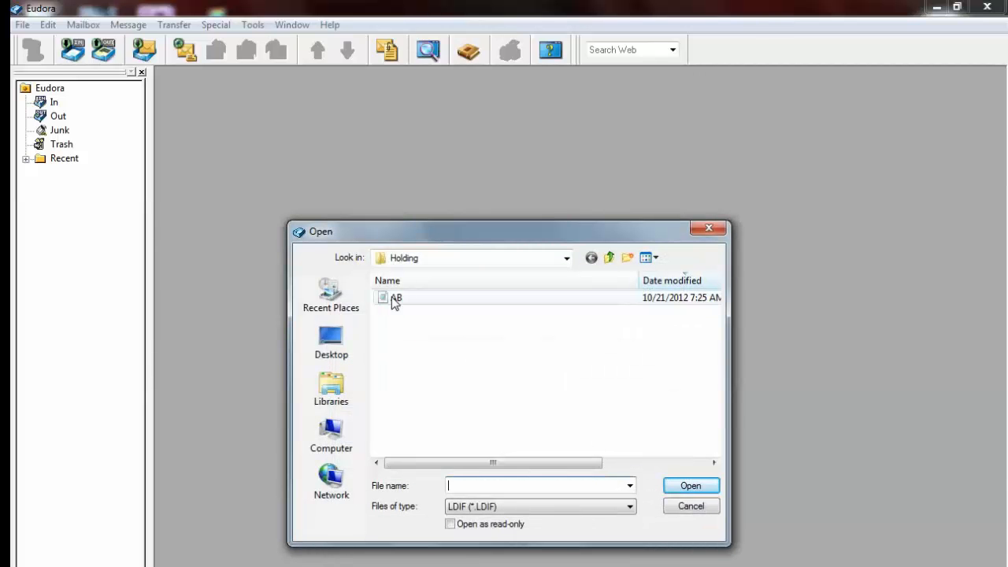
click(397, 296)
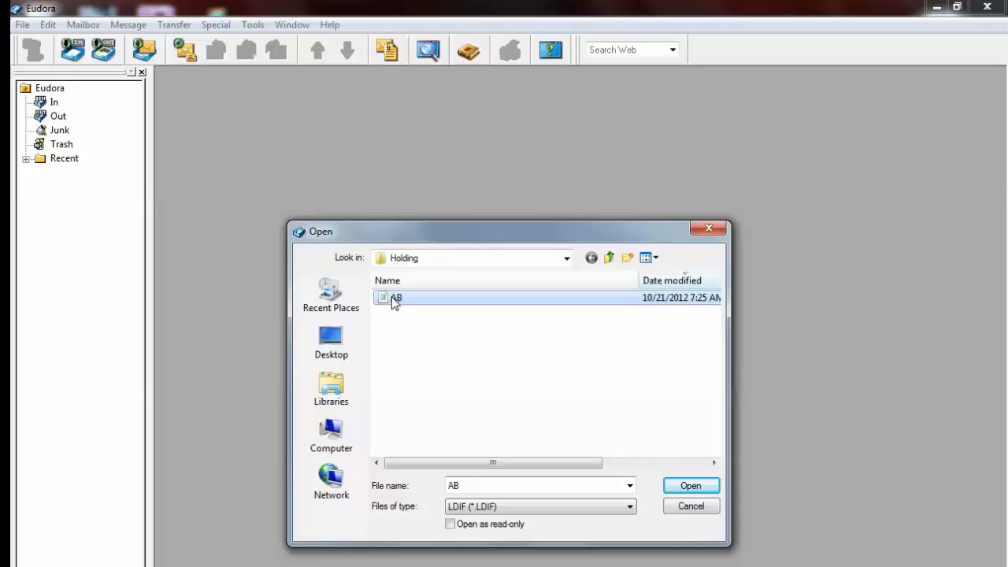
mouse_move(693, 485)
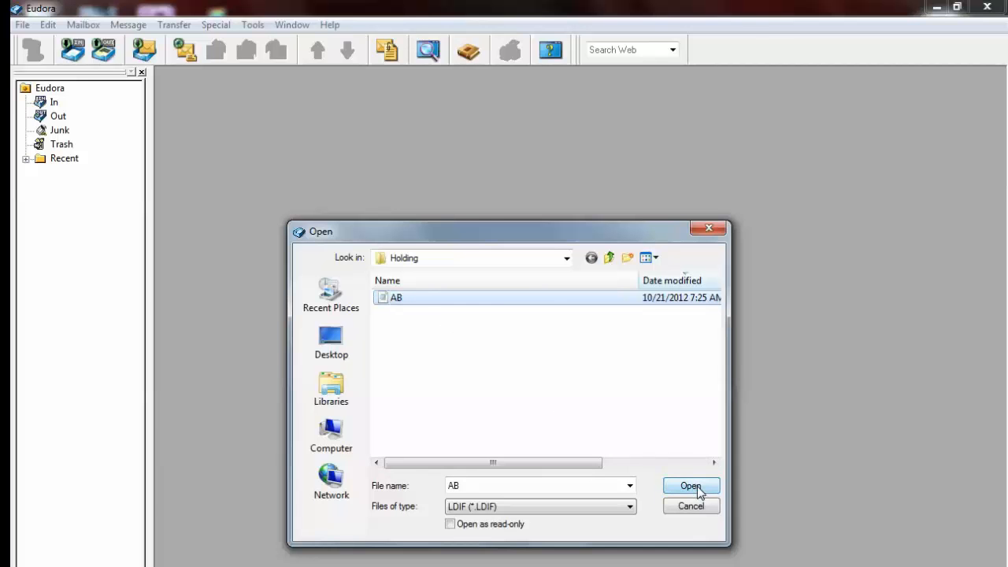
click(692, 485)
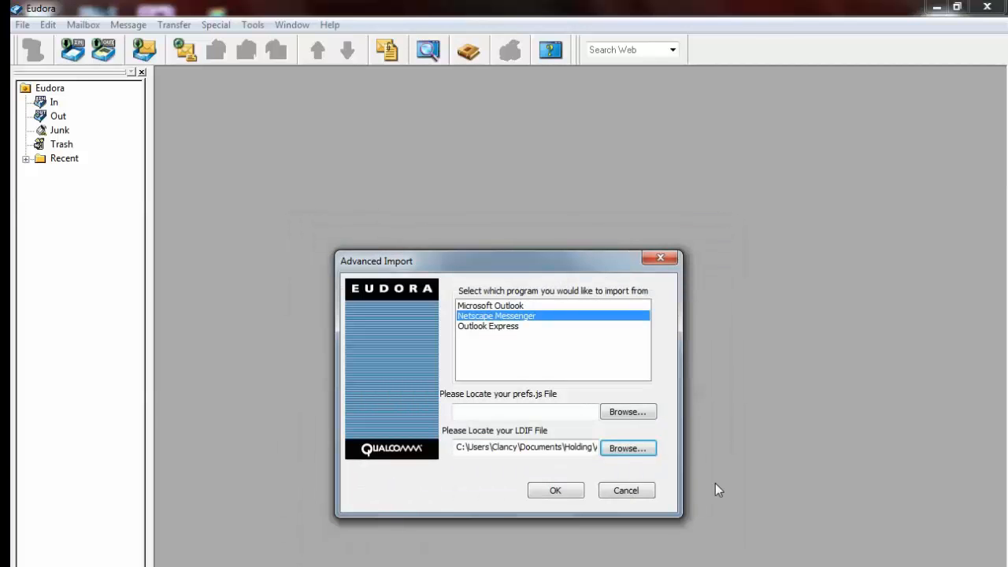
mouse_move(573, 466)
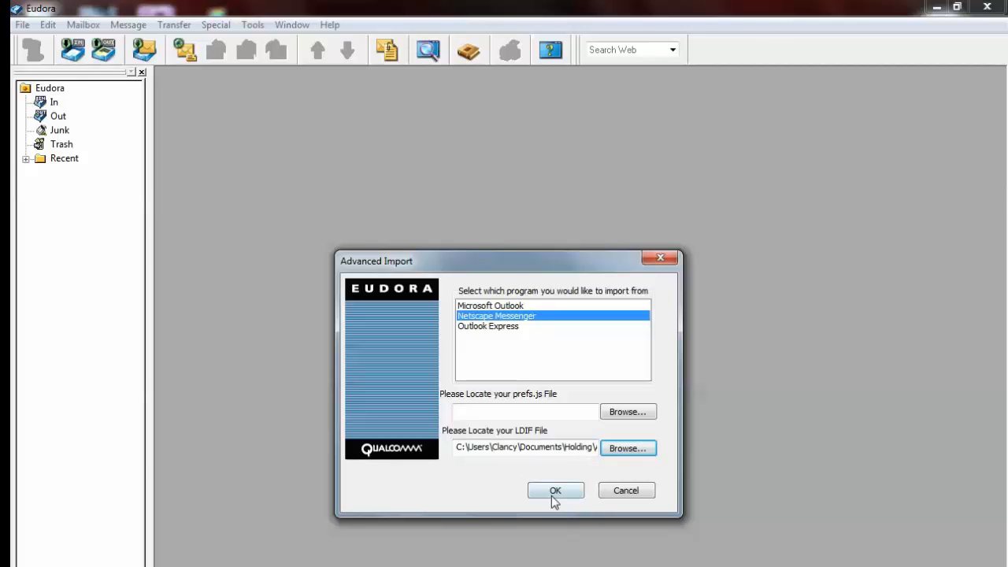
click(554, 490)
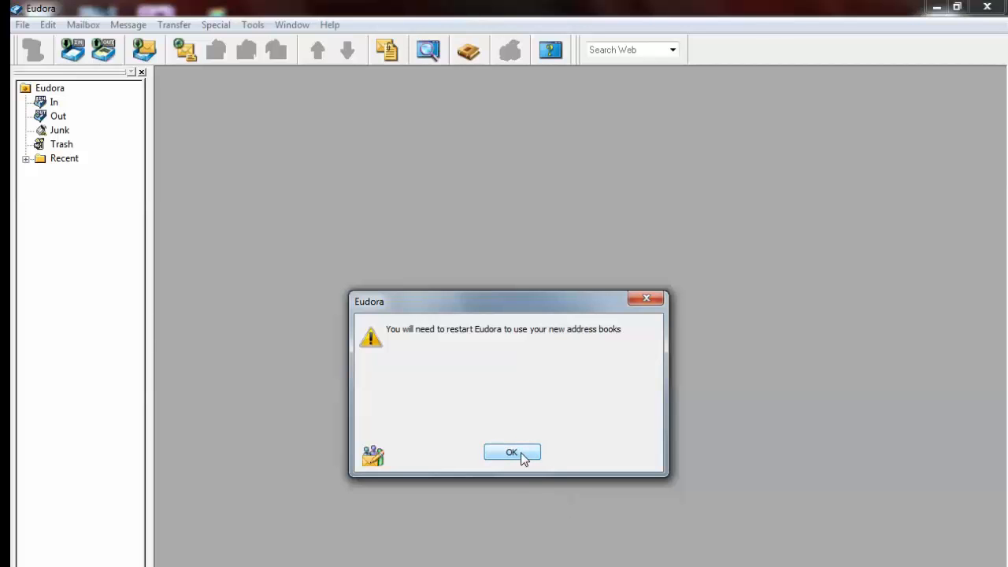
Acknowledge the restart notice, save the address book, relaunch Eudora and cancel the New Account Wizard.
click(510, 452)
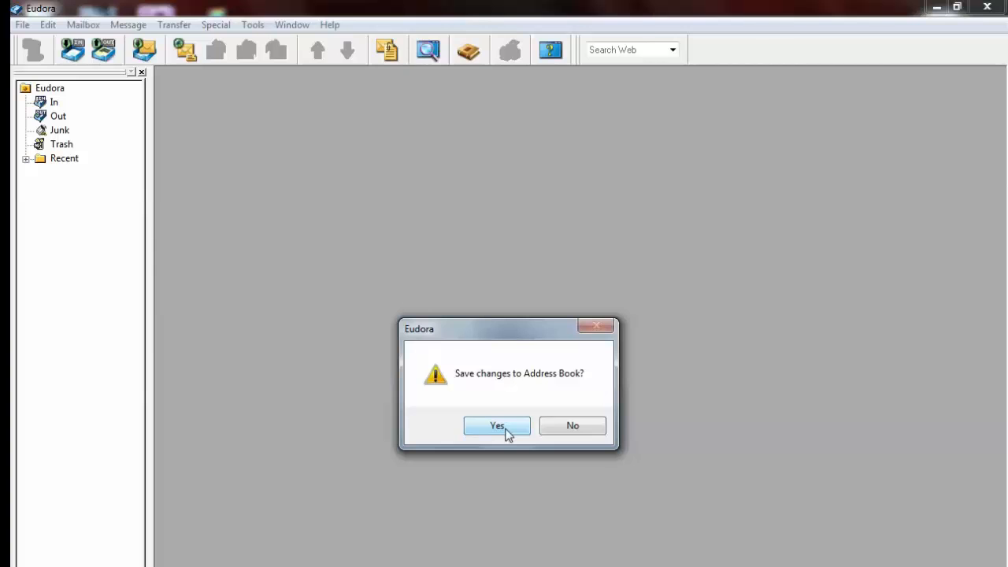
click(496, 425)
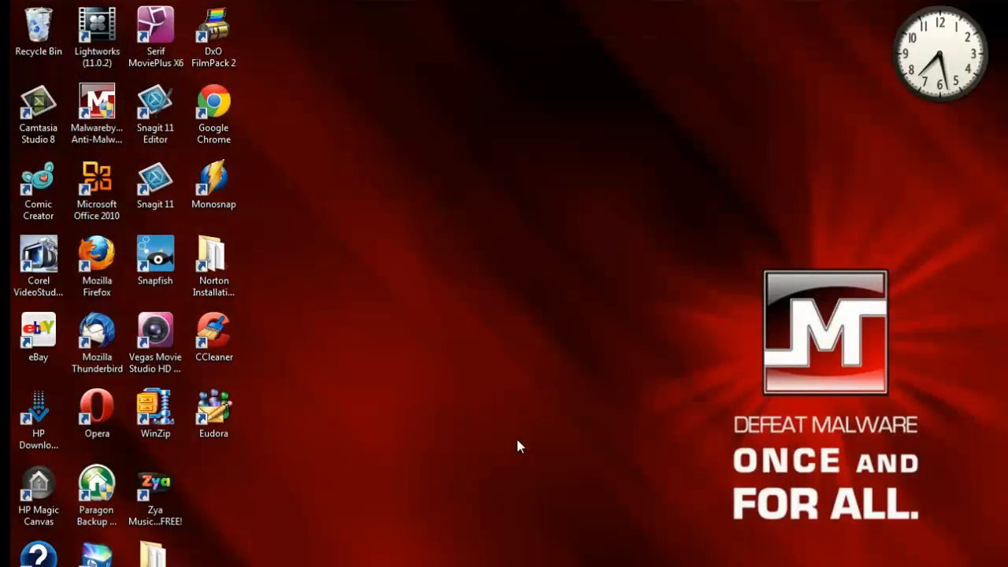
double_click(214, 409)
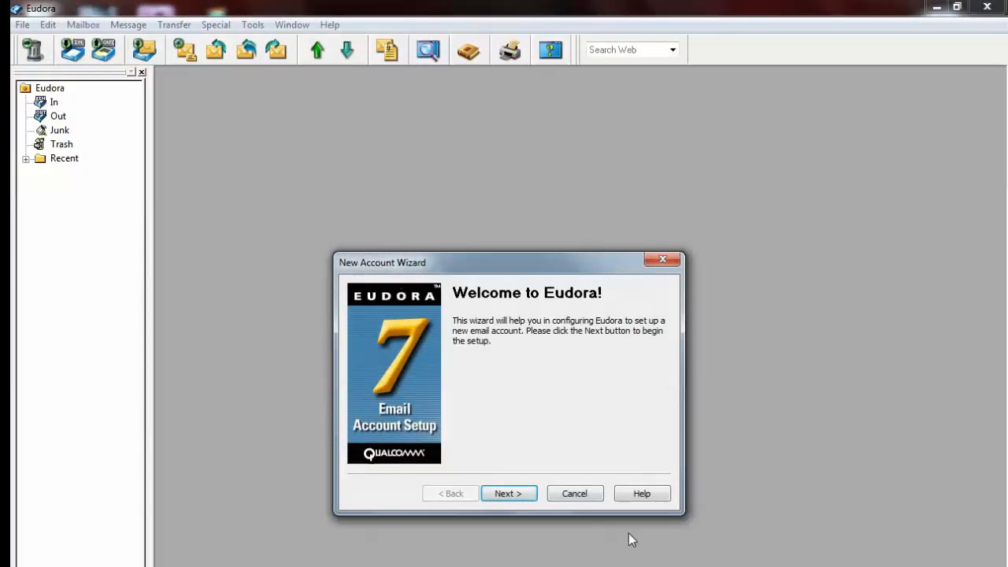
click(574, 492)
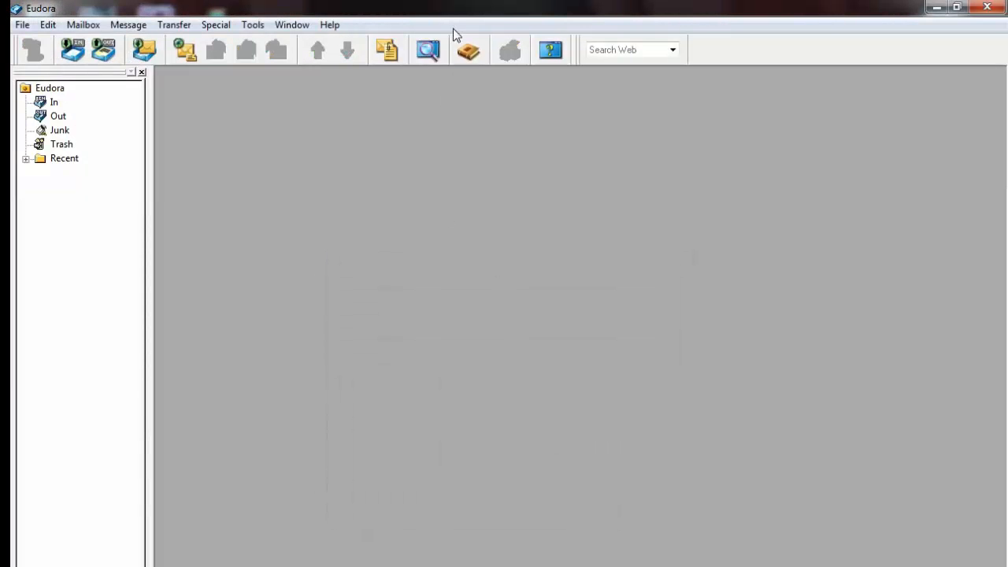
Show the imported contacts under the Netscape Messenger book in the Address Book.
click(469, 49)
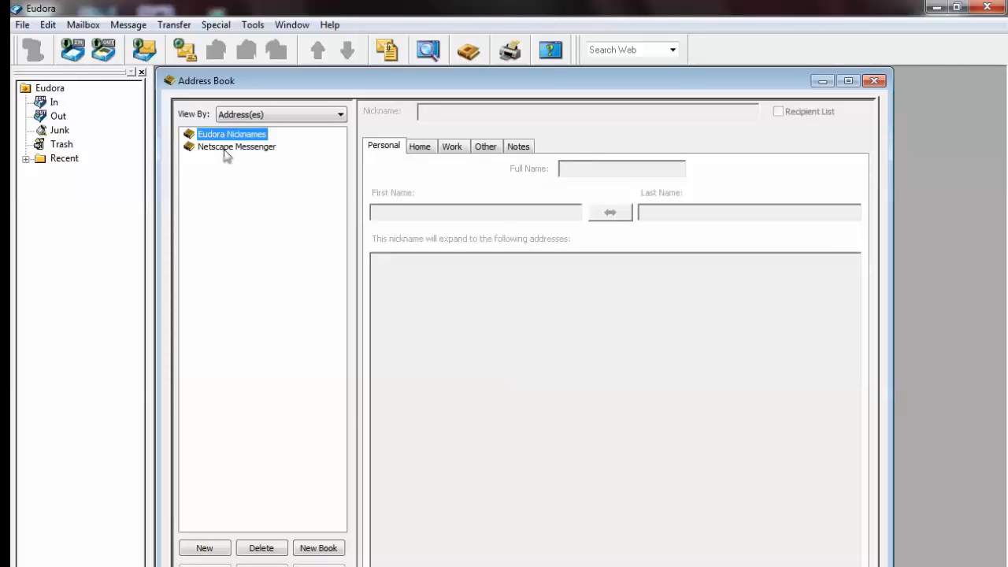
click(236, 147)
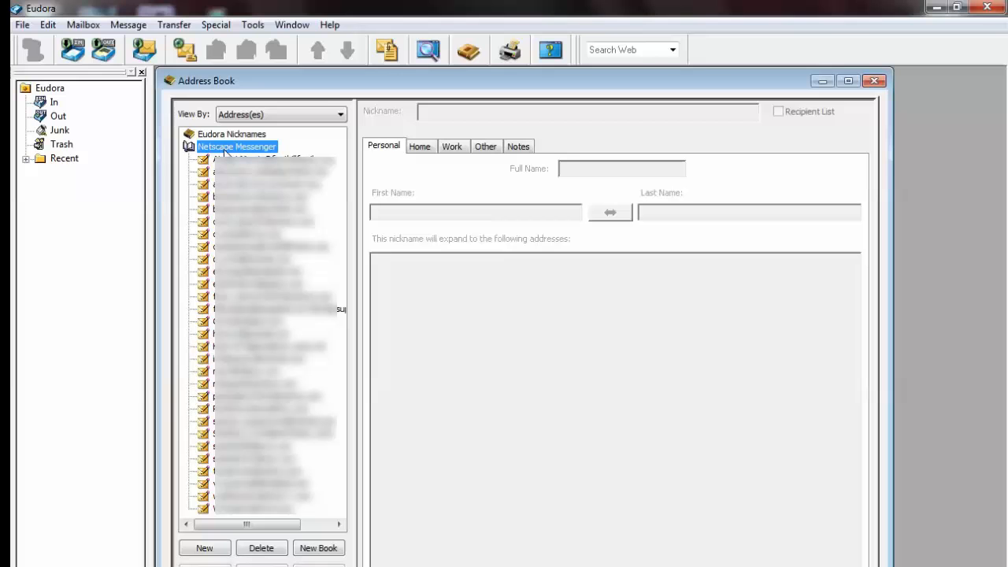